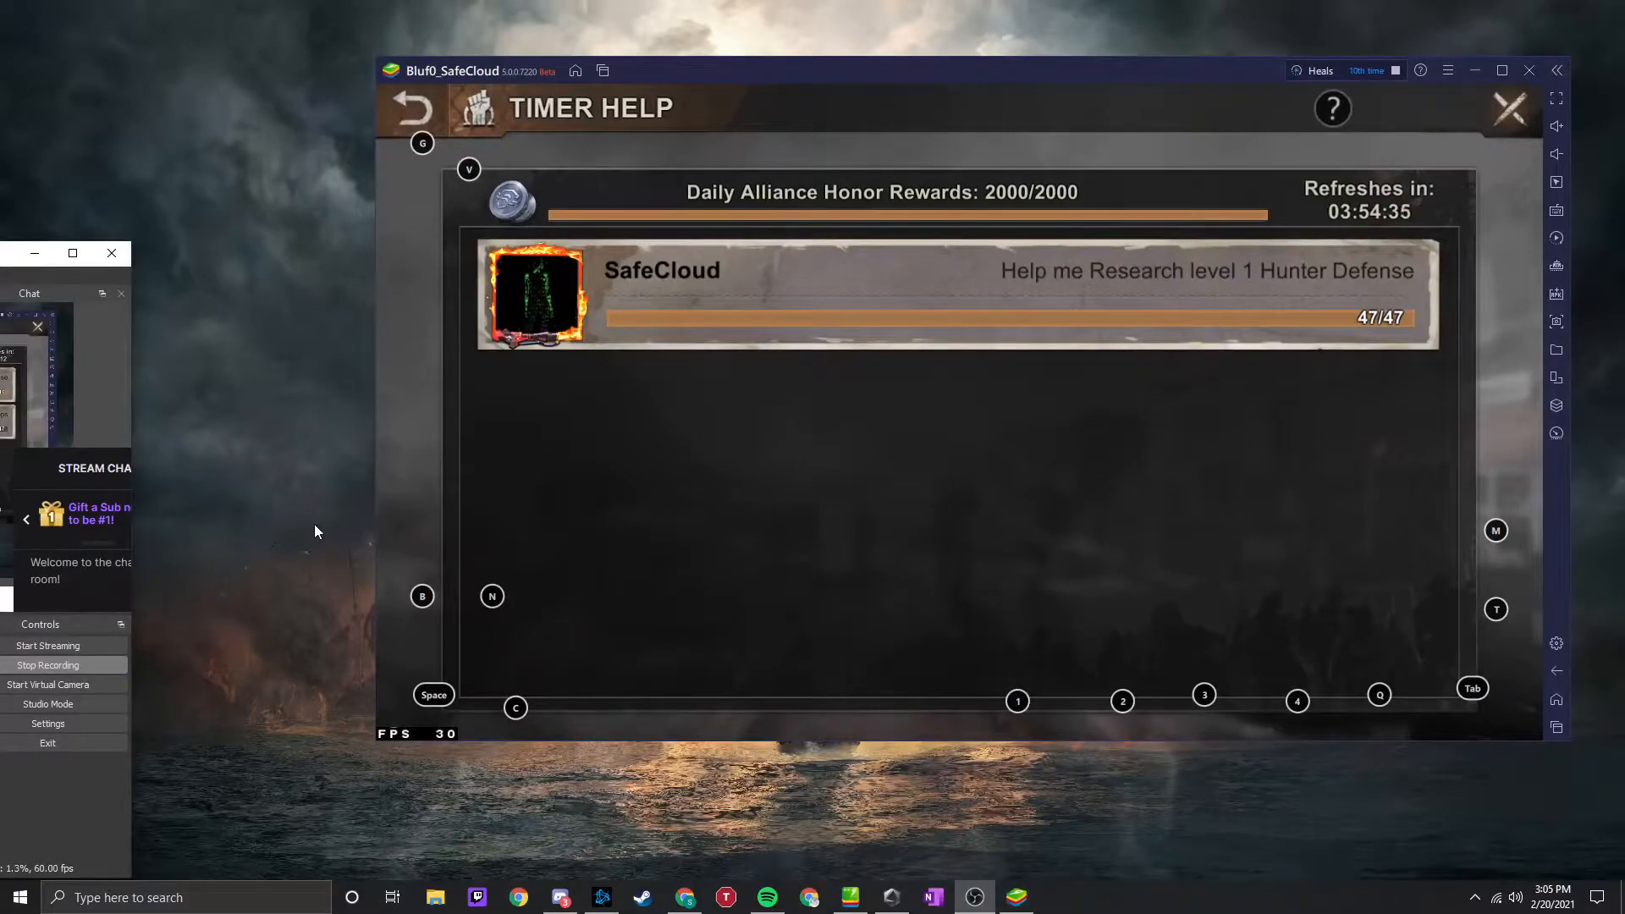
pyautogui.moveTo(468, 457)
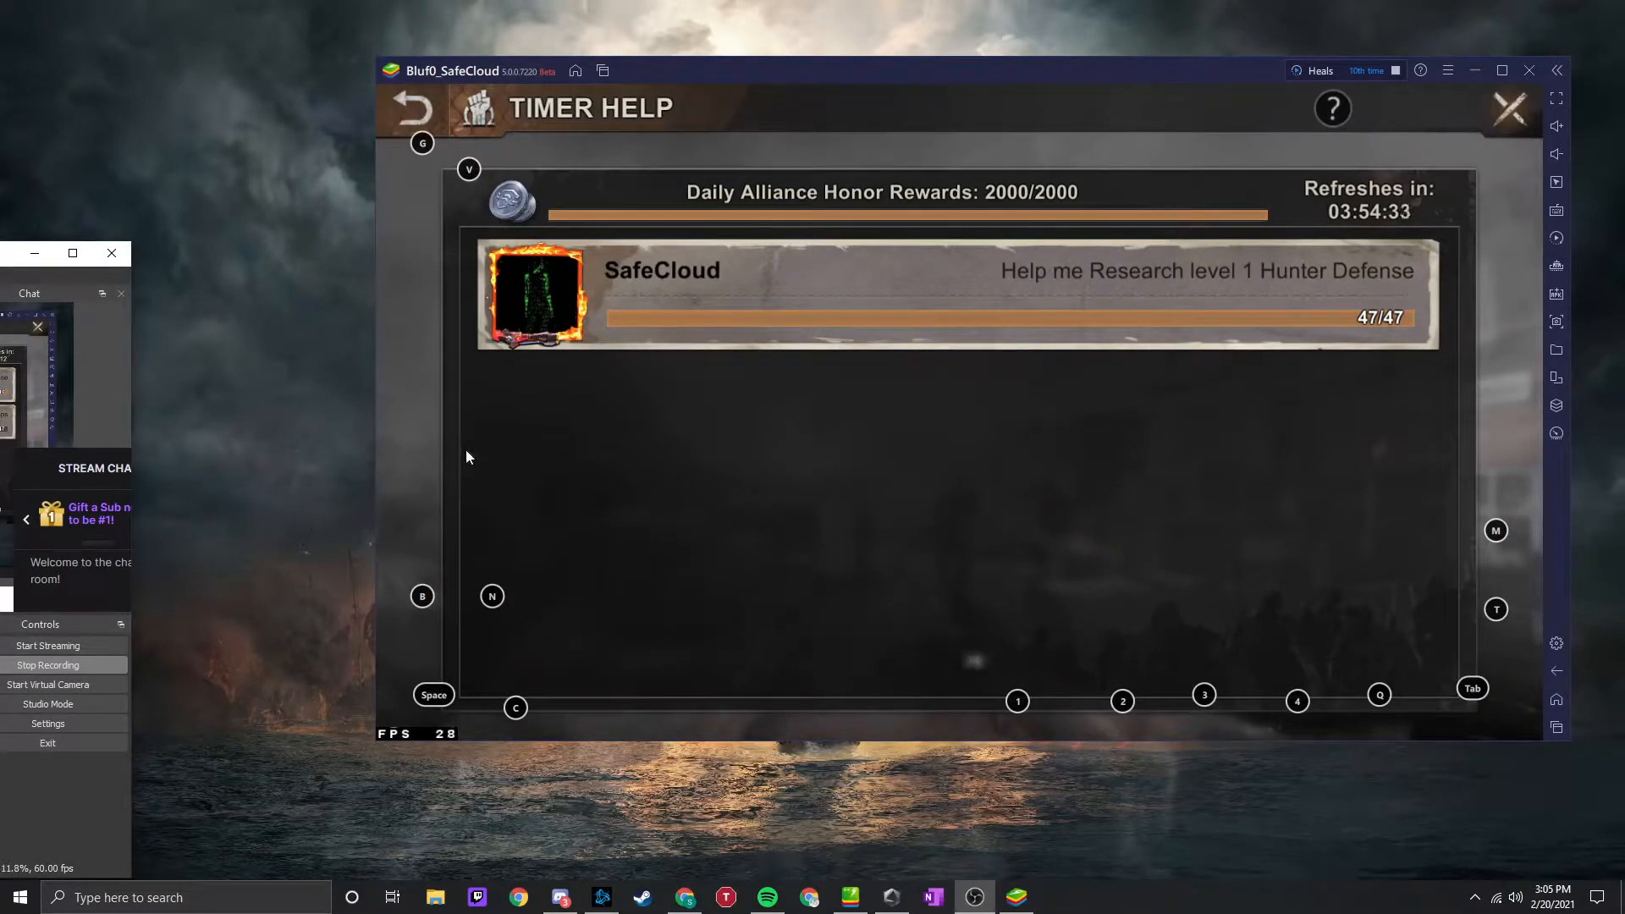
pyautogui.moveTo(1067, 73)
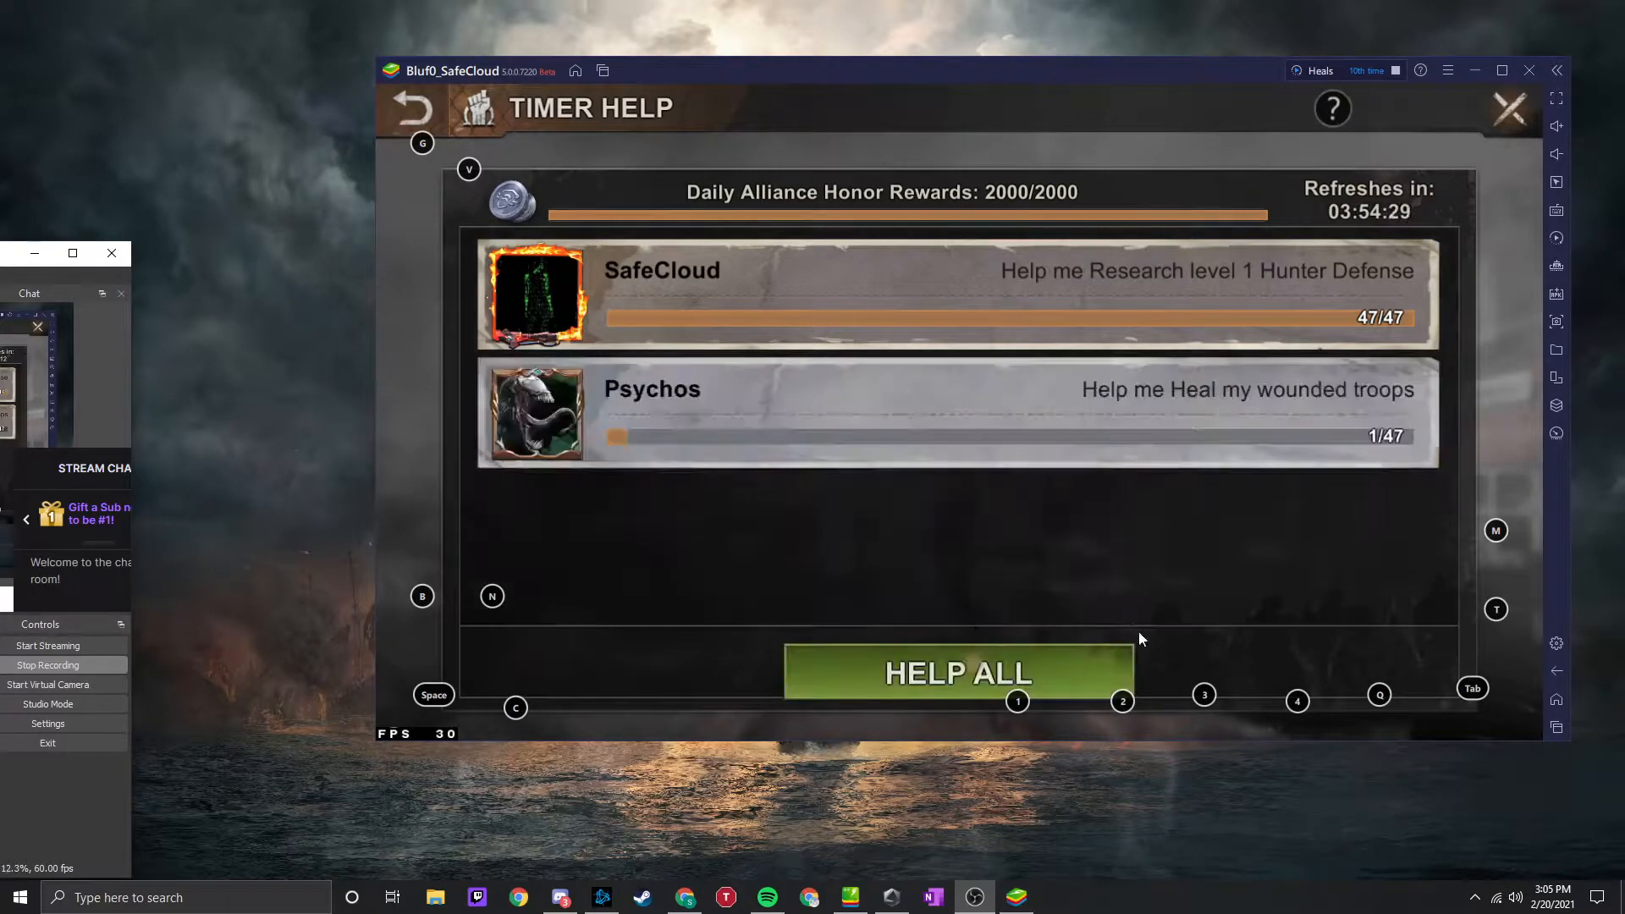
# - Help All alliance members' pending requests on the Timer Help screen
pyautogui.click(957, 673)
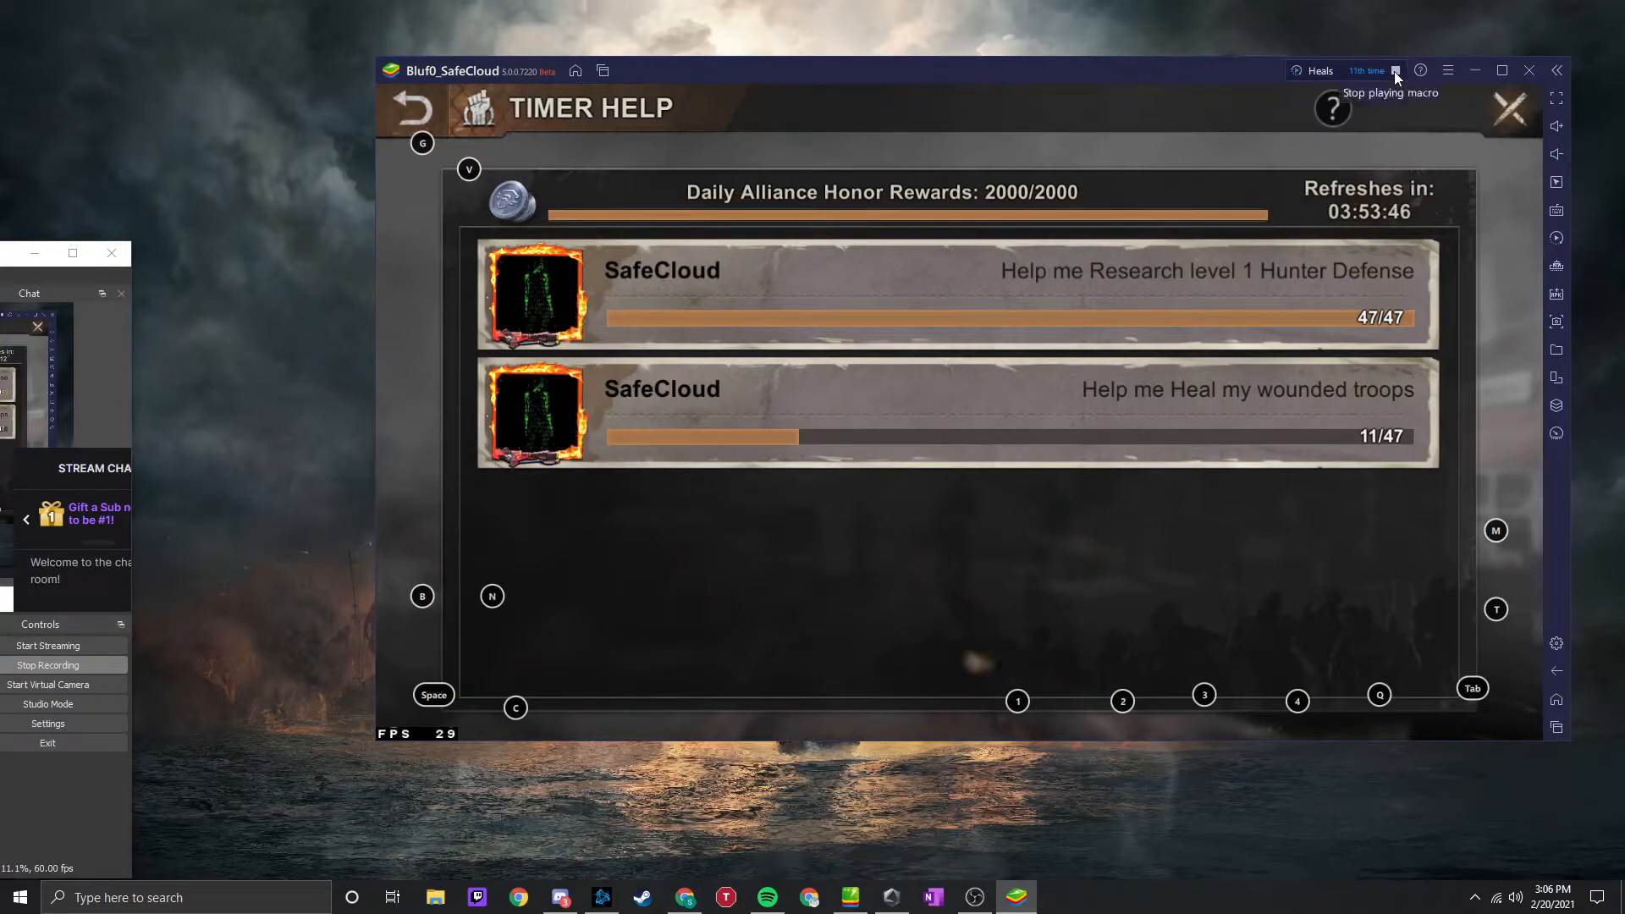
# - Stop the looping Heals macro from the title bar
pyautogui.click(1395, 71)
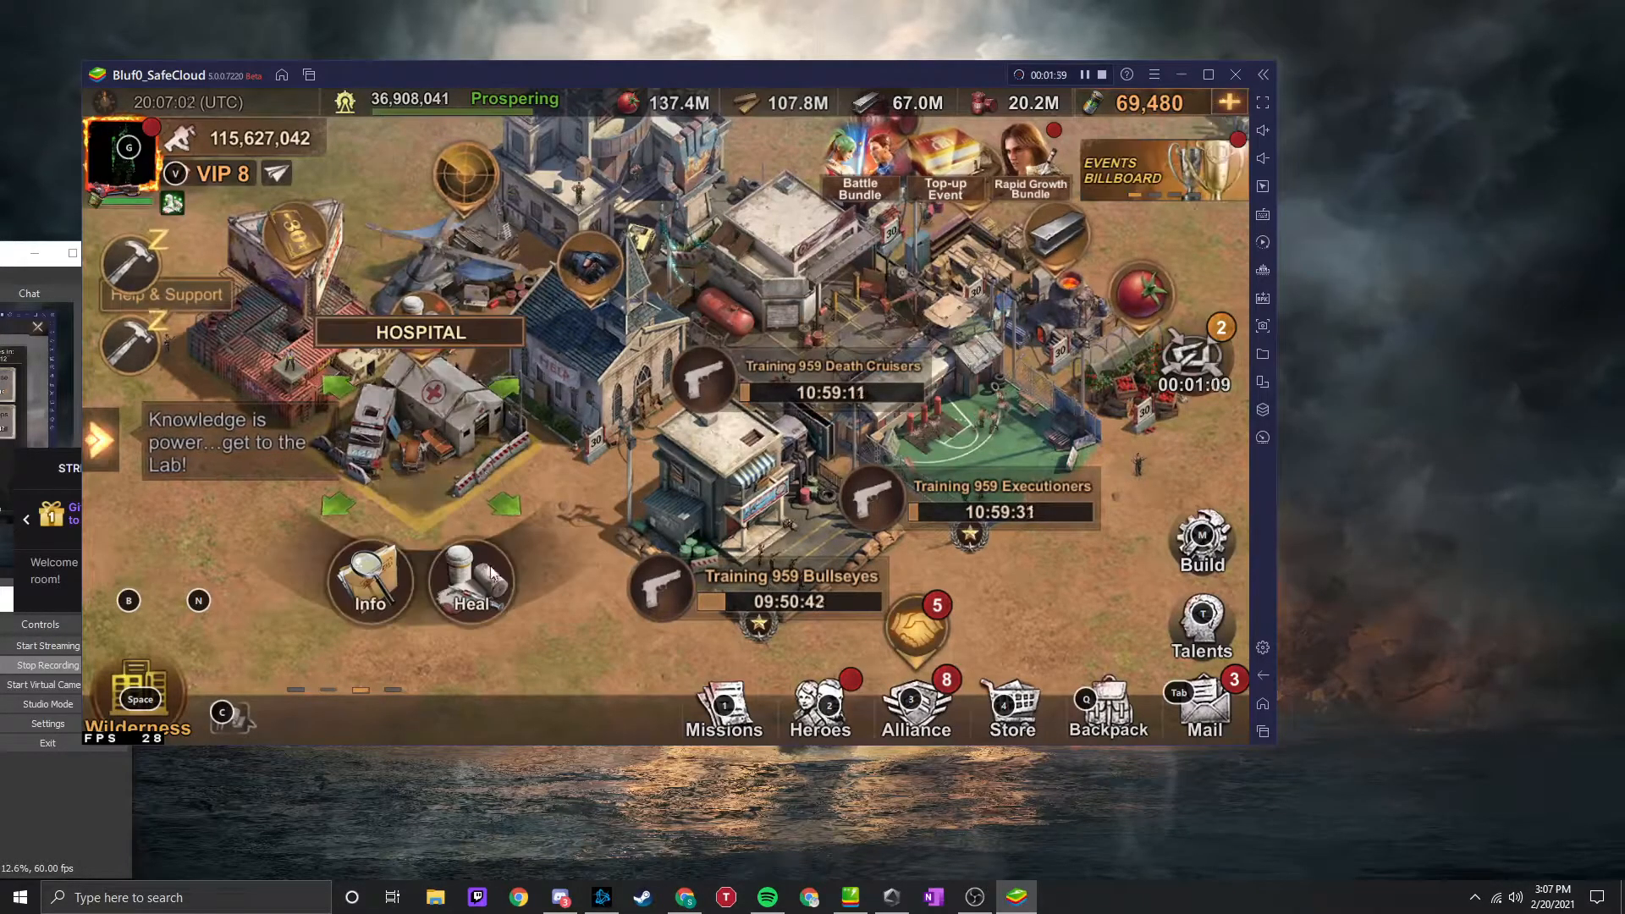
# - Heal the wounded troops in the hospital, then go to the Alliance screen
pyautogui.click(475, 586)
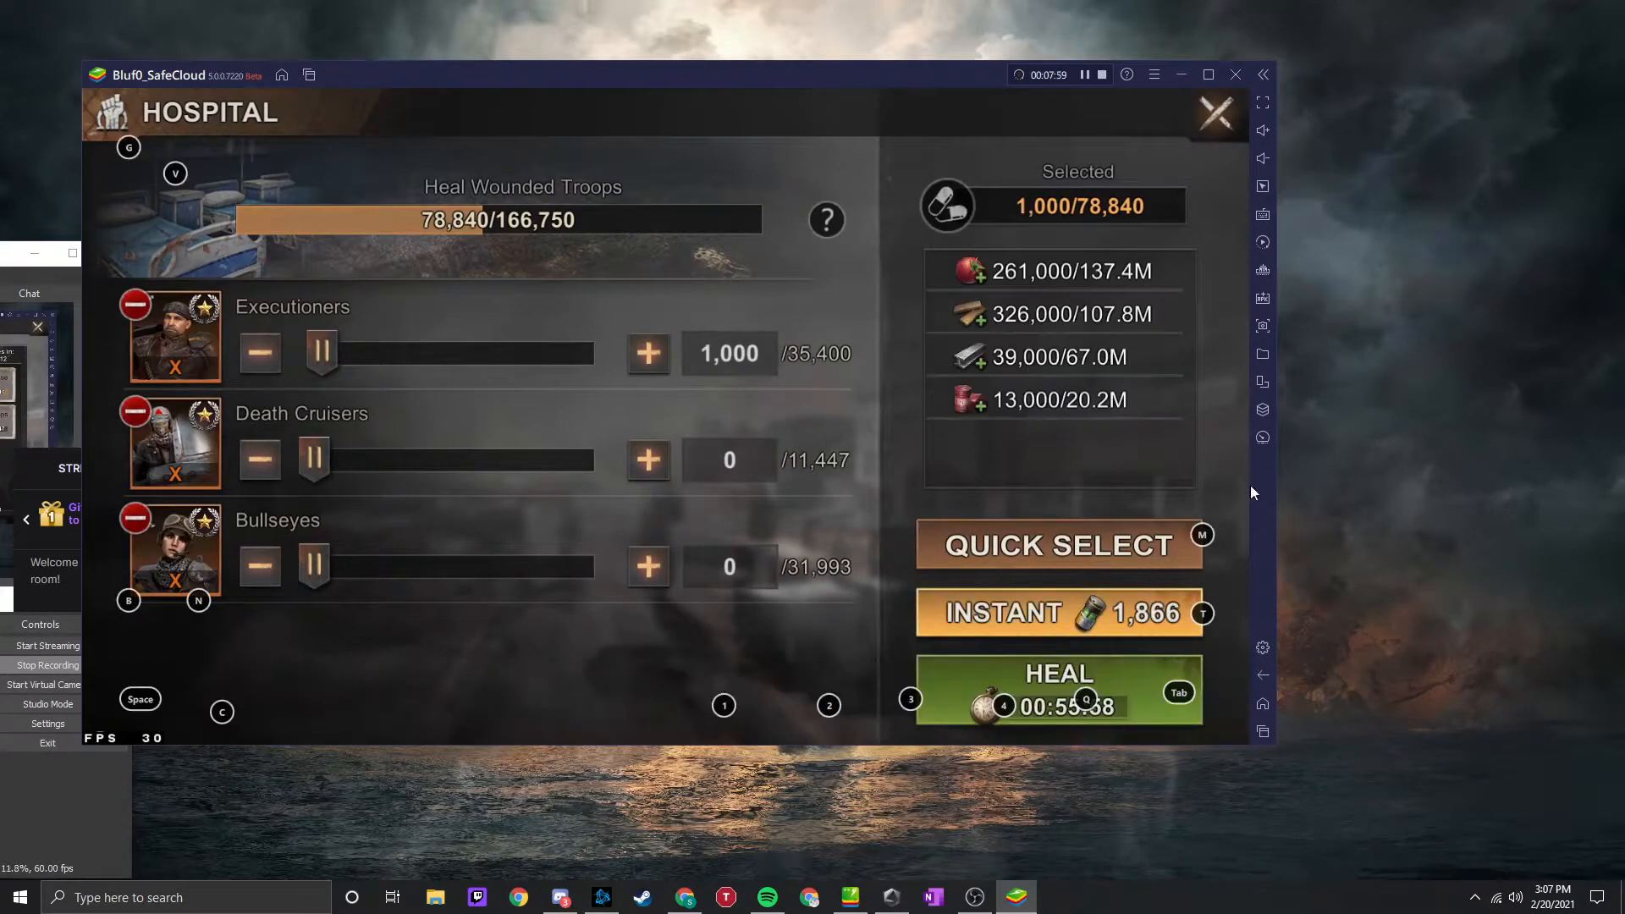
pyautogui.click(1213, 114)
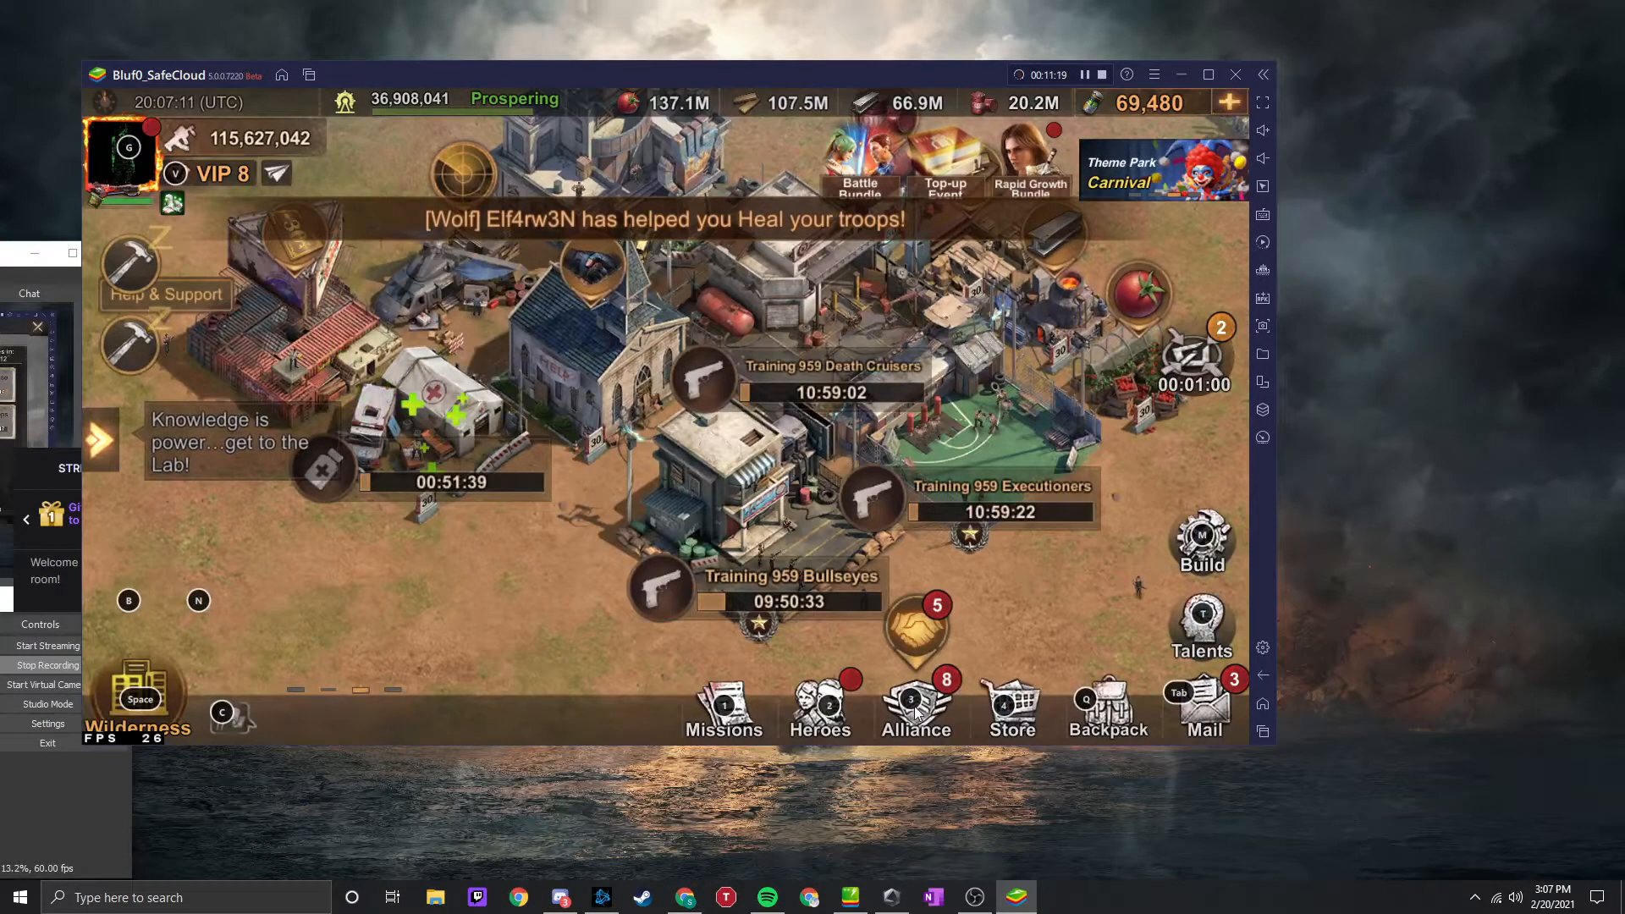
pyautogui.click(916, 705)
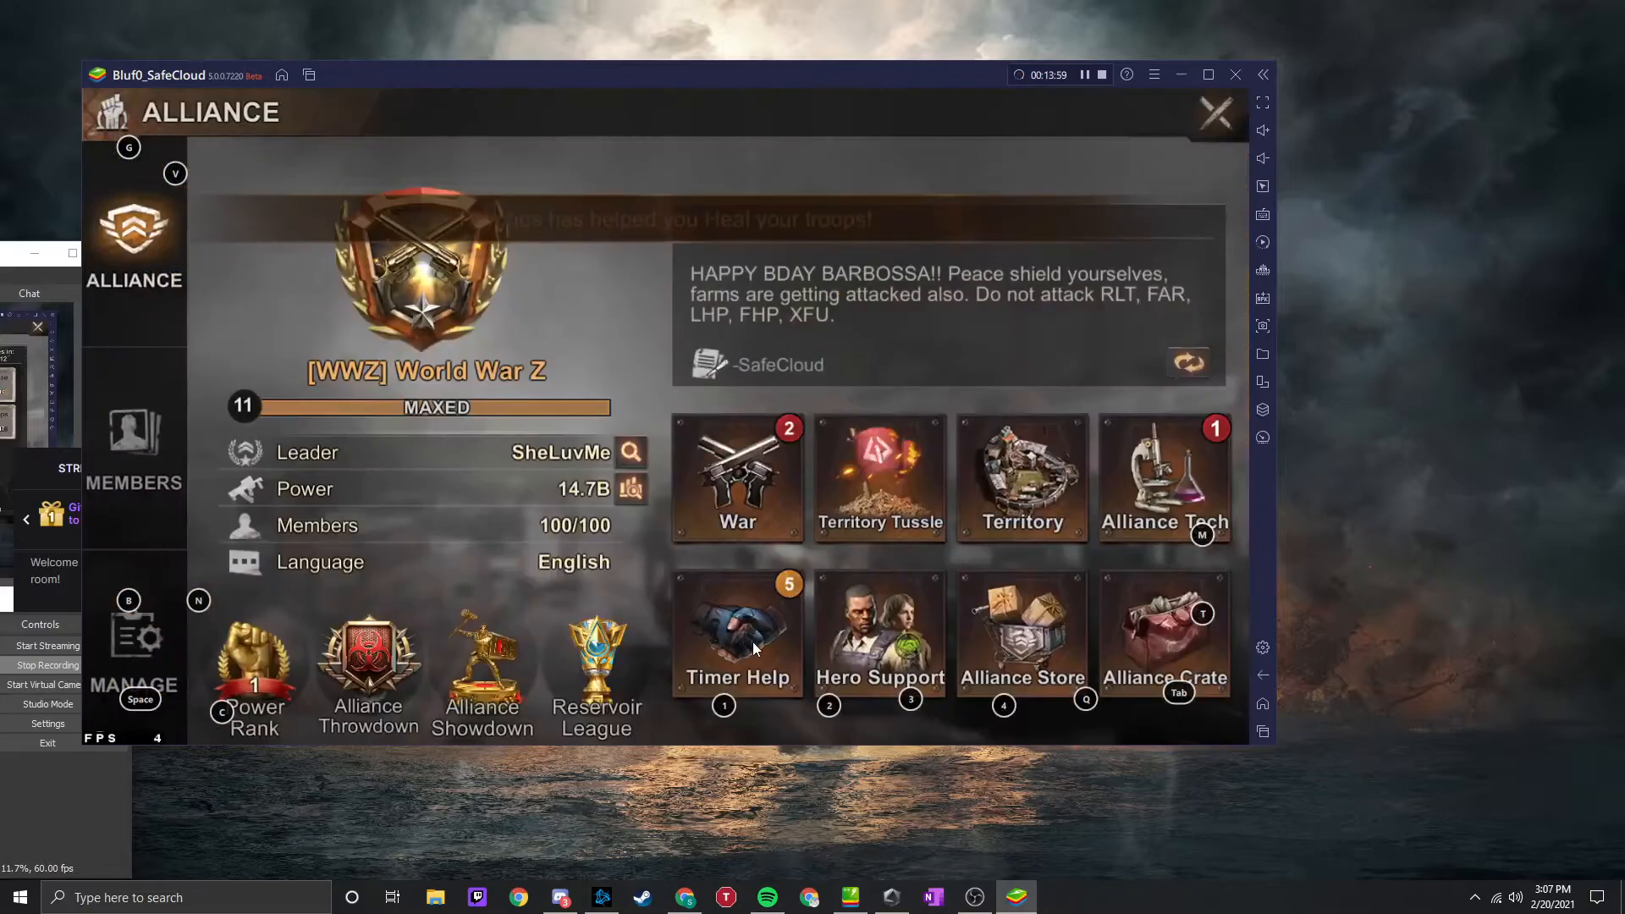
# - Help all pending requests in alliance Timer Help while recording
pyautogui.click(738, 636)
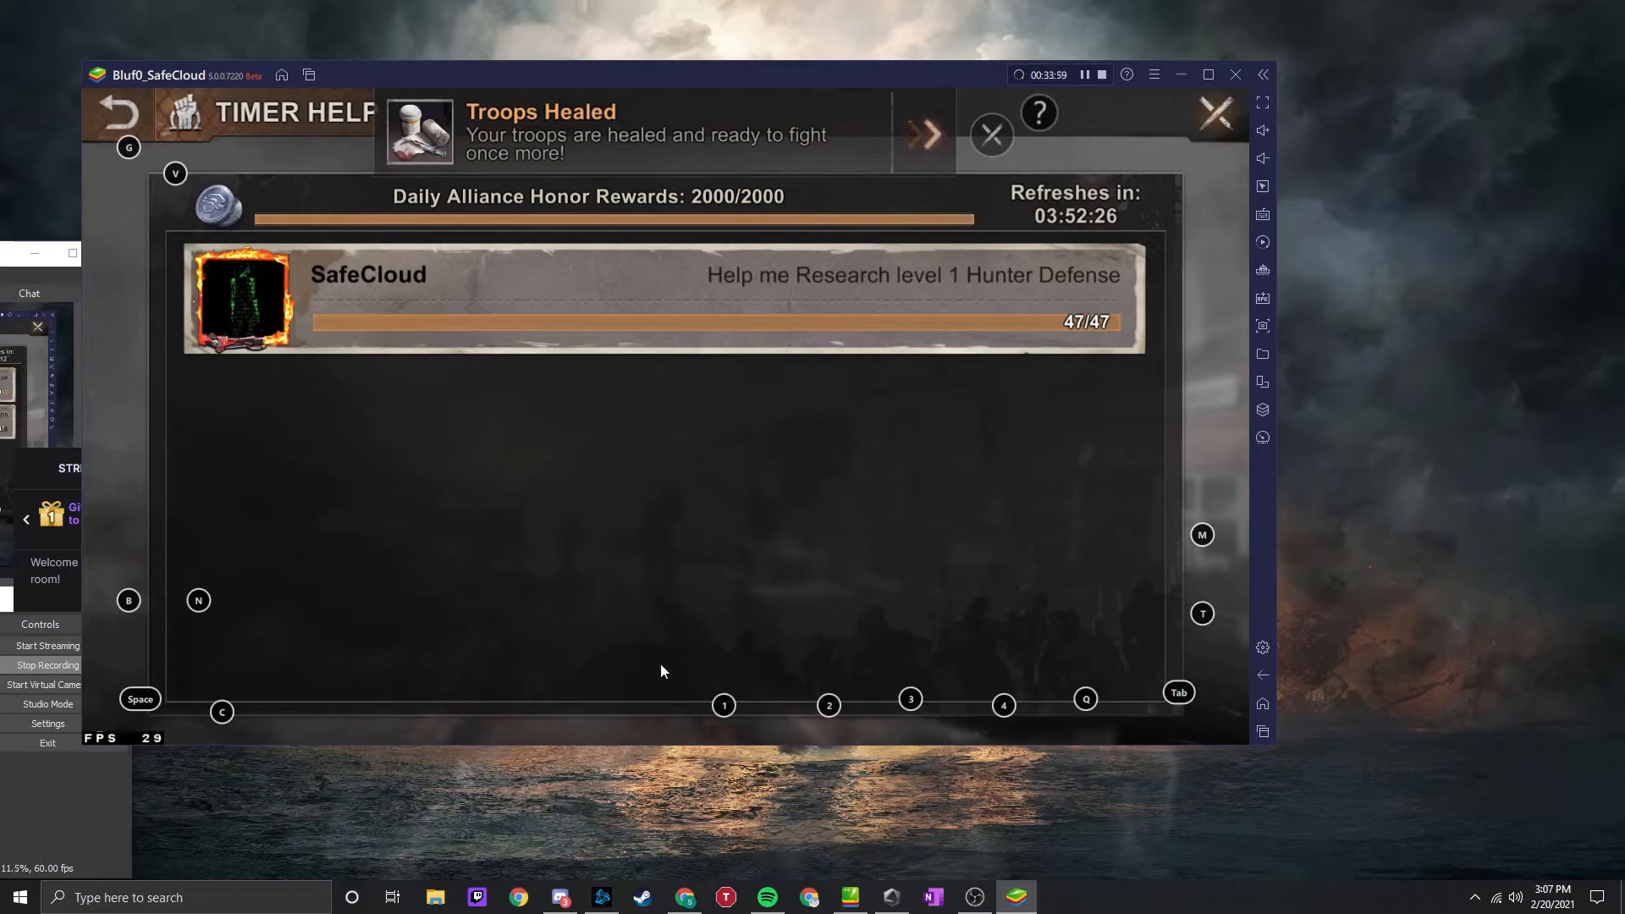
pyautogui.click(991, 135)
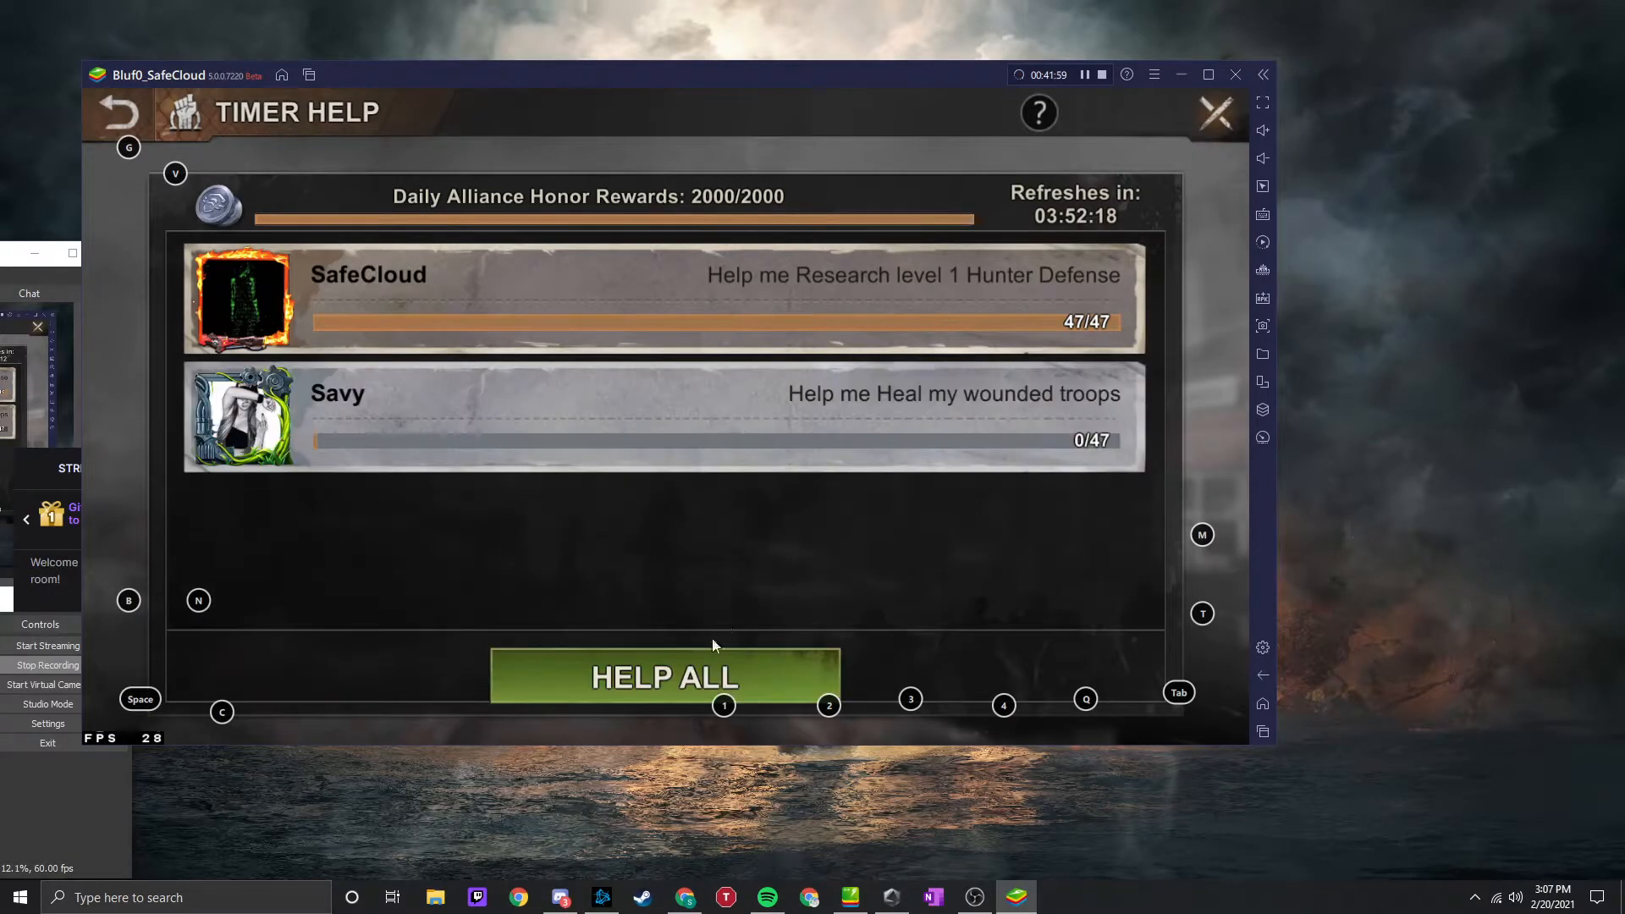
pyautogui.click(665, 677)
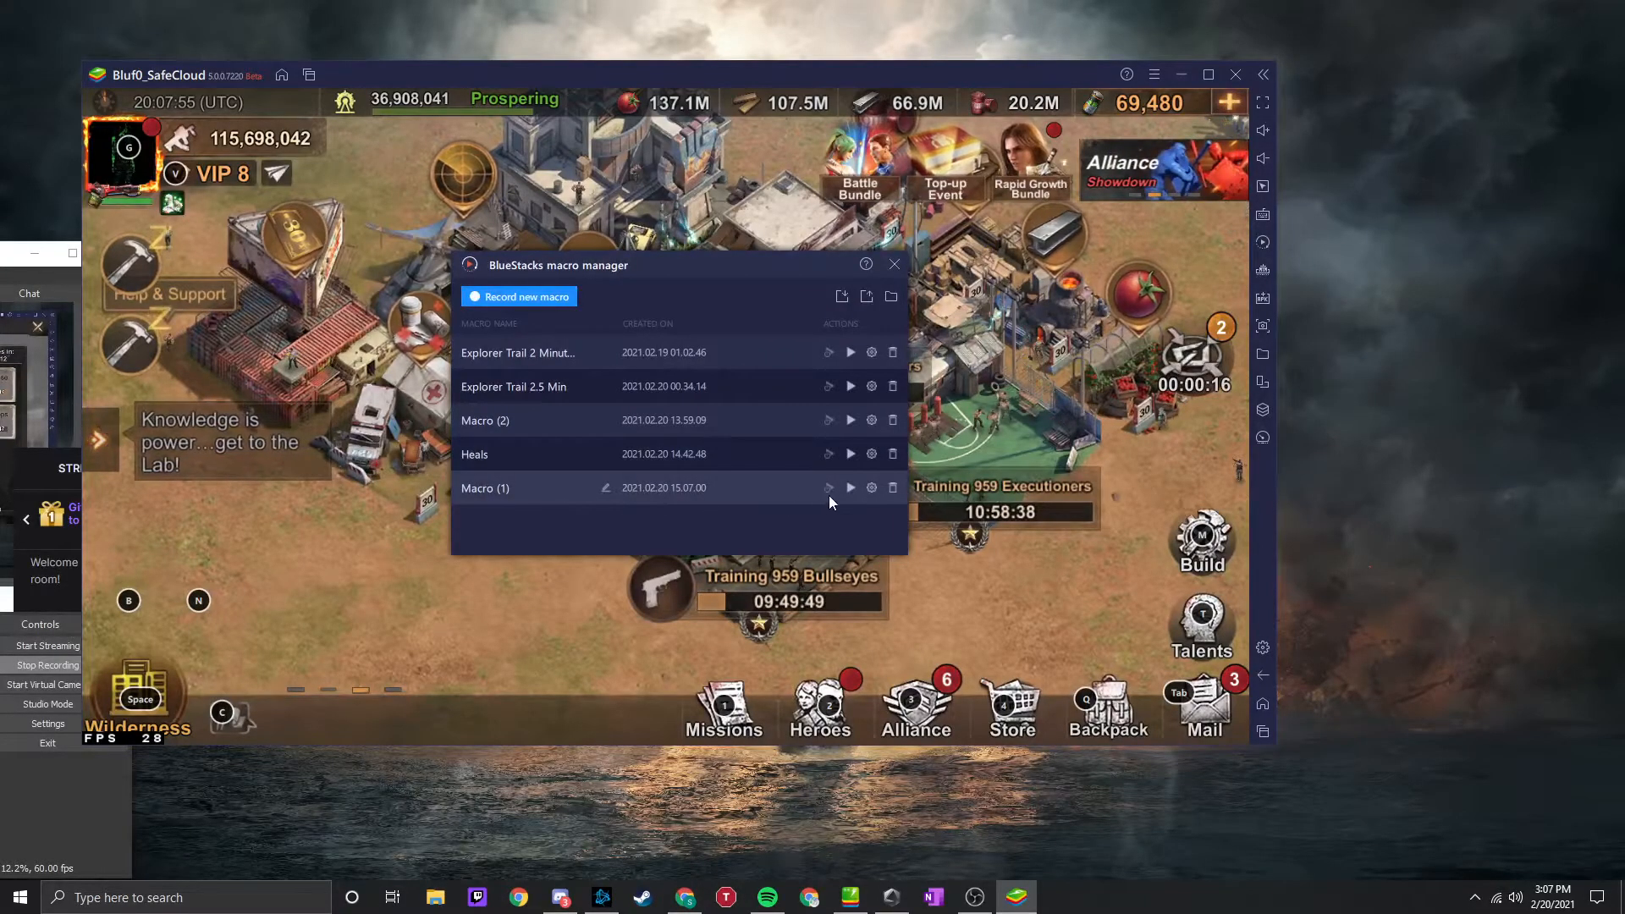
# - Rename Macro (1) to 'Heals example' in the Macro Manager
pyautogui.click(870, 488)
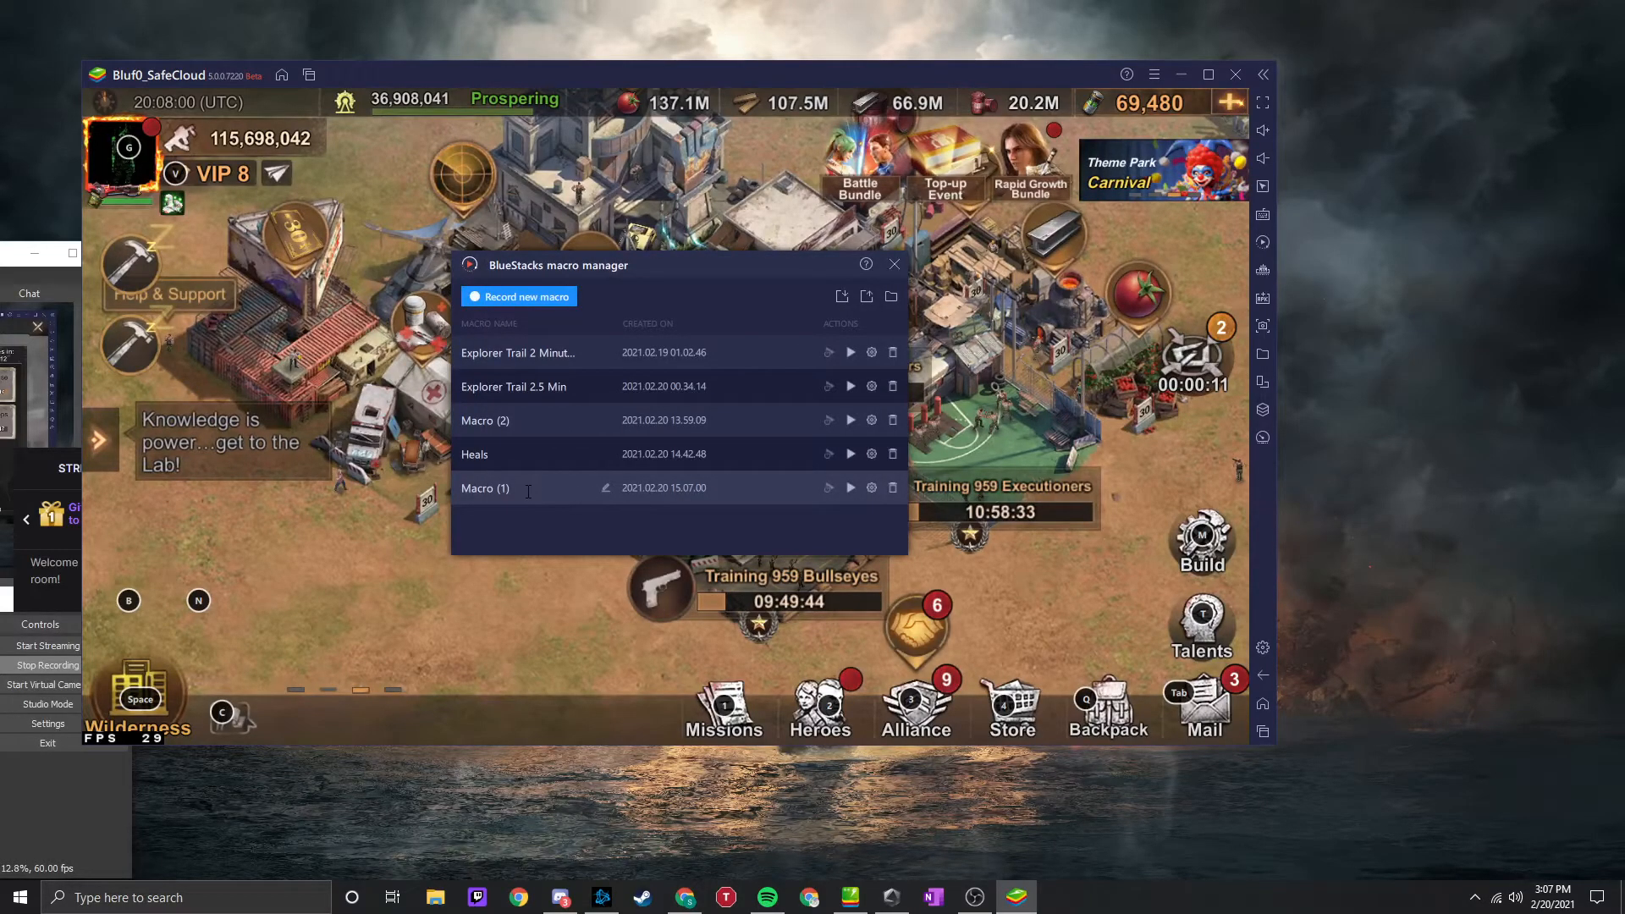
pyautogui.click(605, 488)
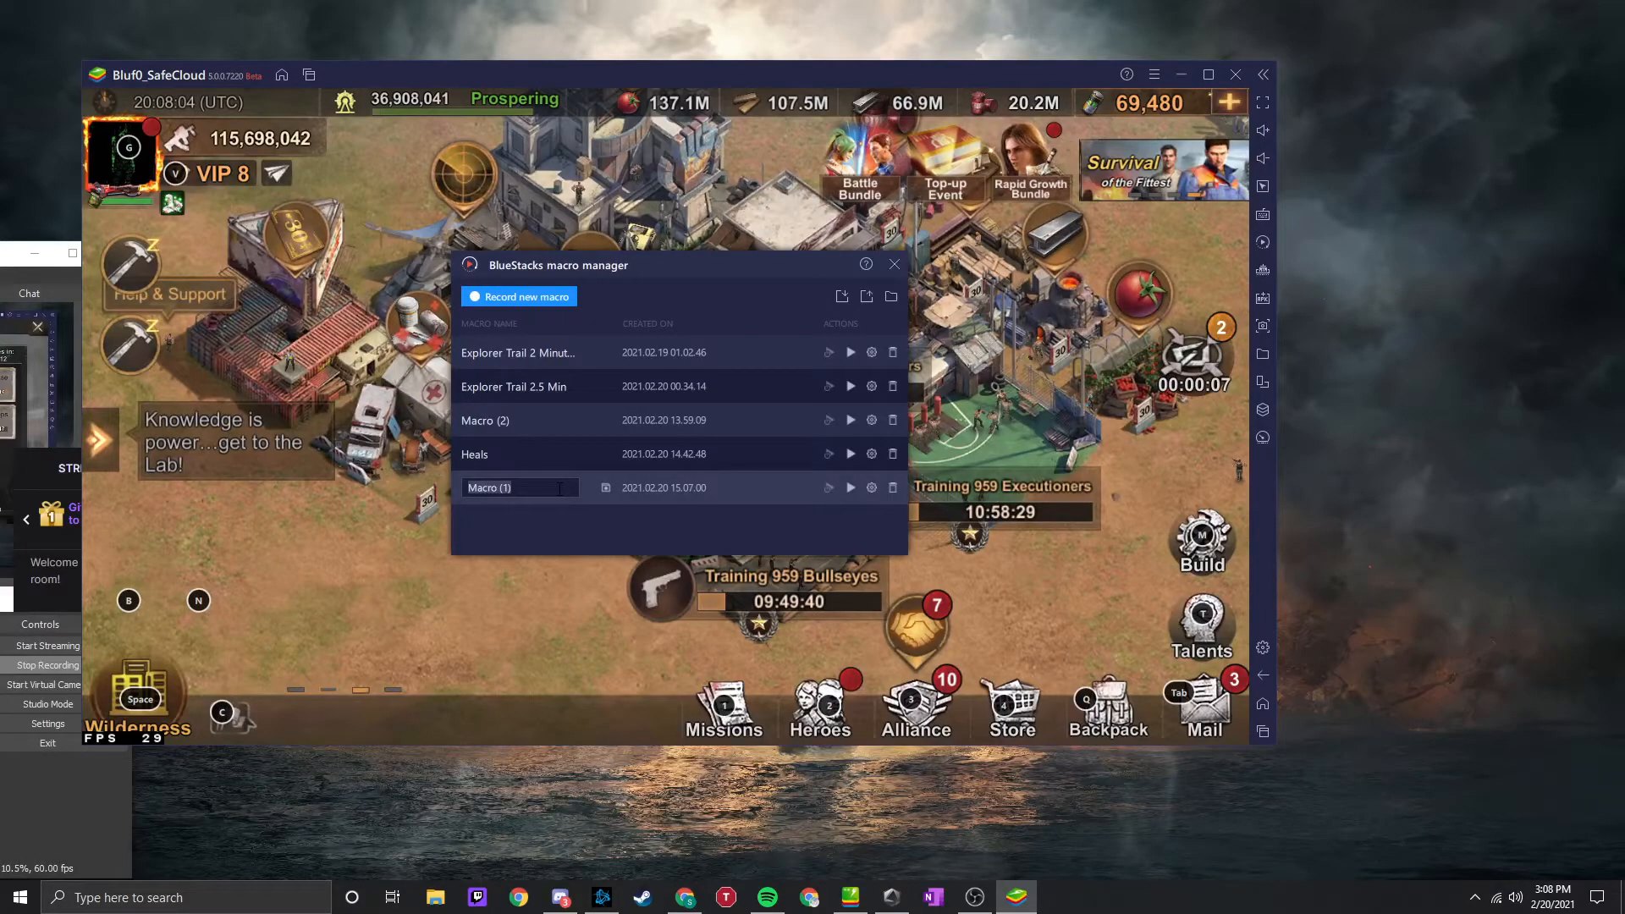
pyautogui.write('Heals example')
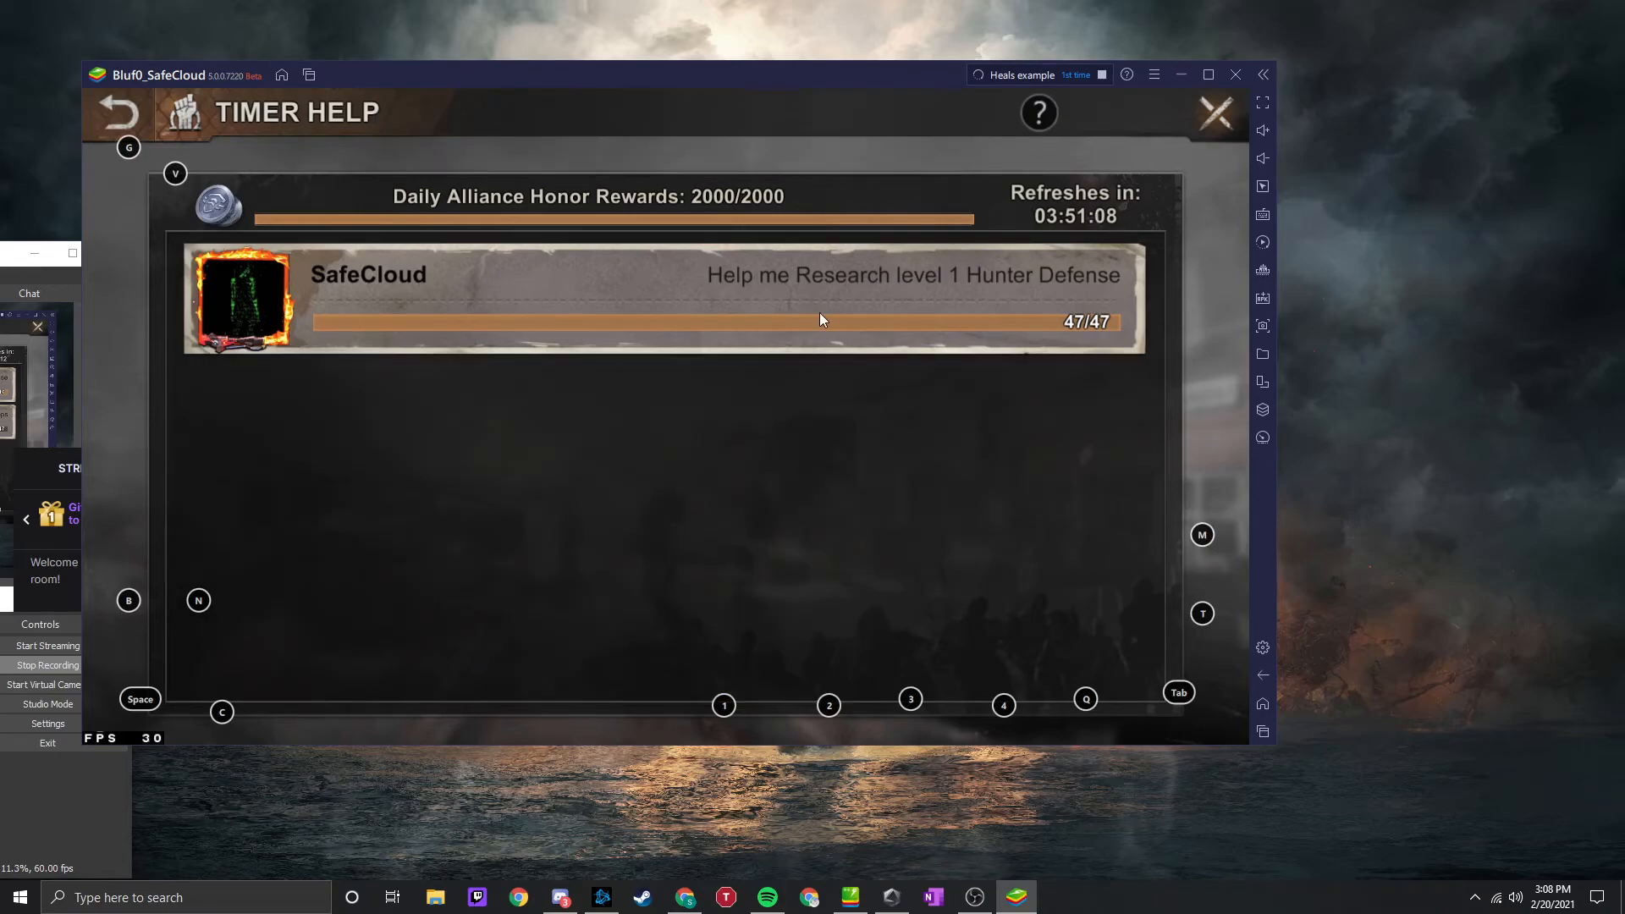
pyautogui.moveTo(1163, 178)
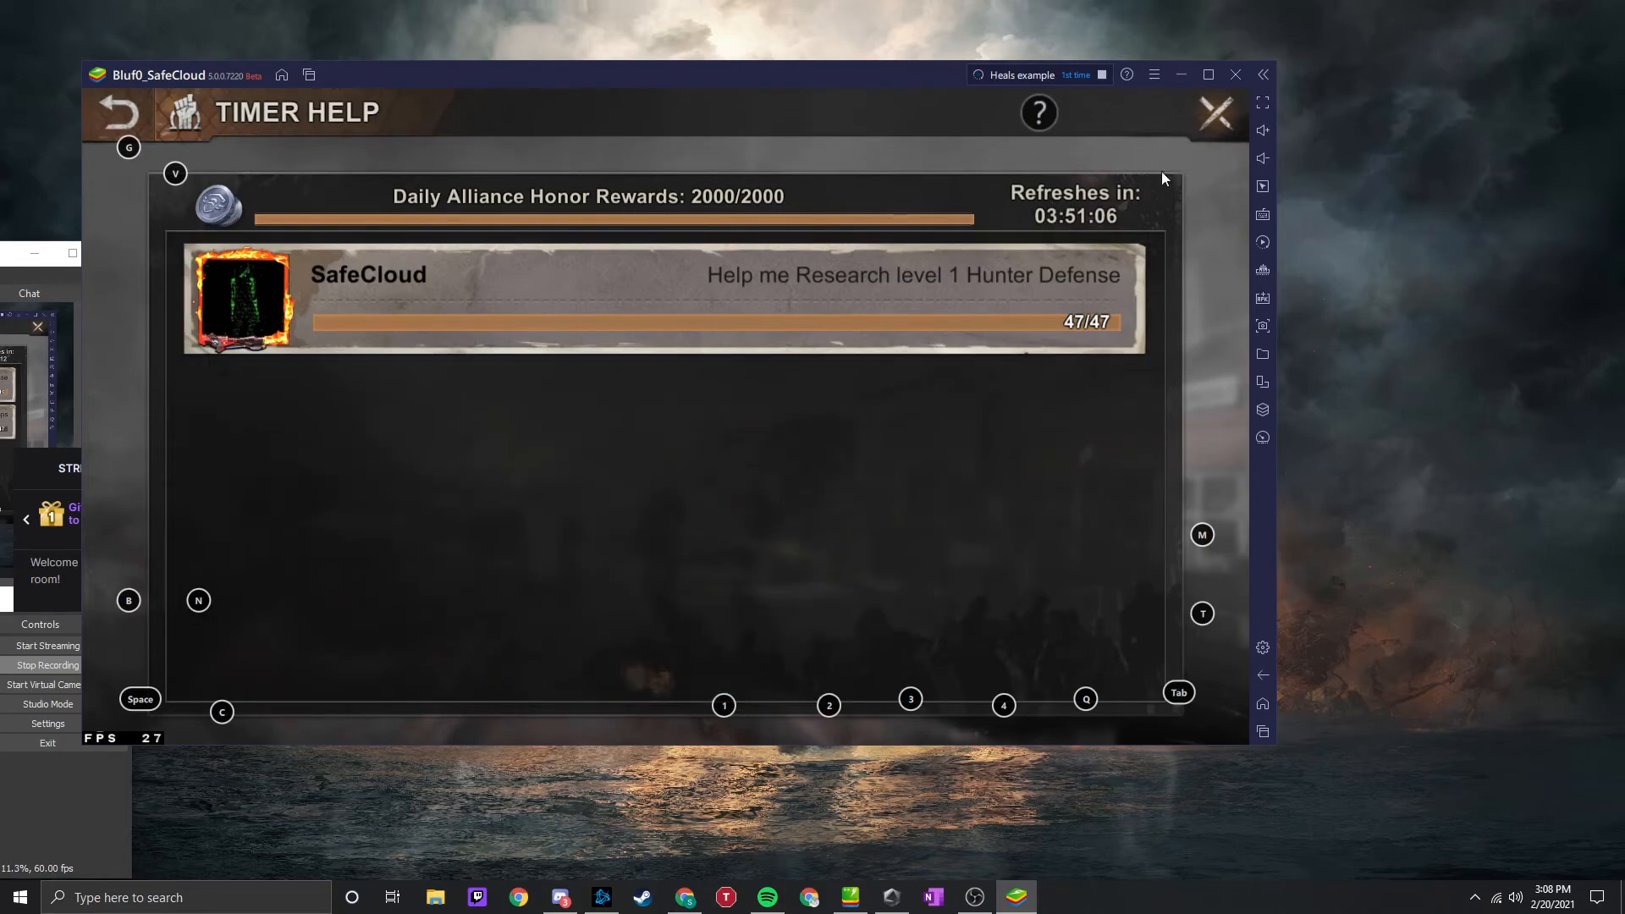